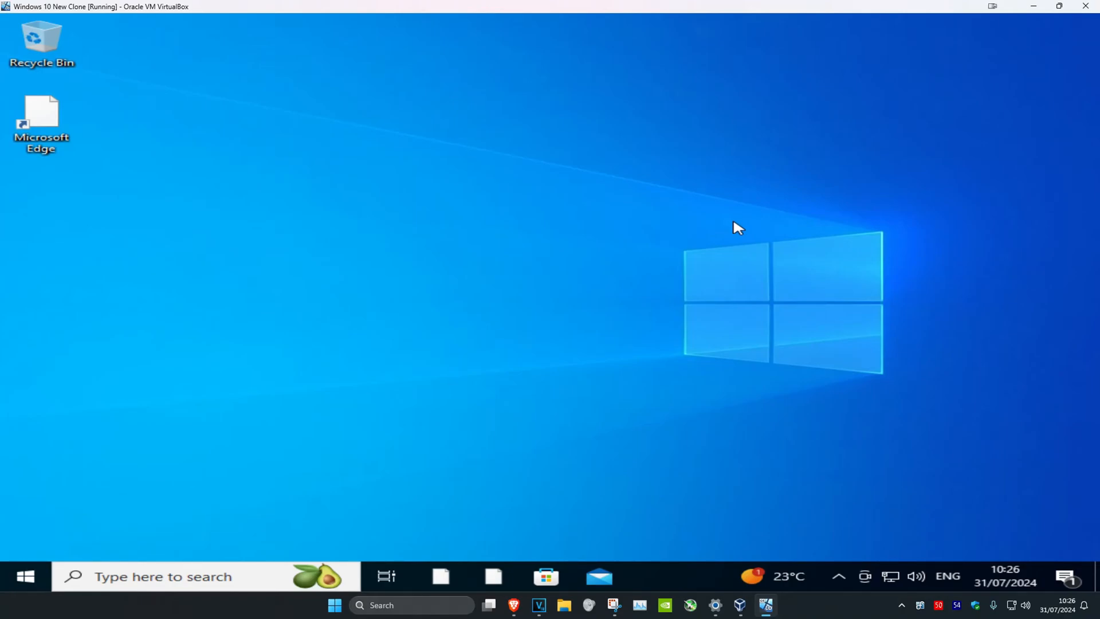
Expand the Start menu's side pane and show the signed-in user's Change settings, Lock and Sign out options.
left_click(26, 576)
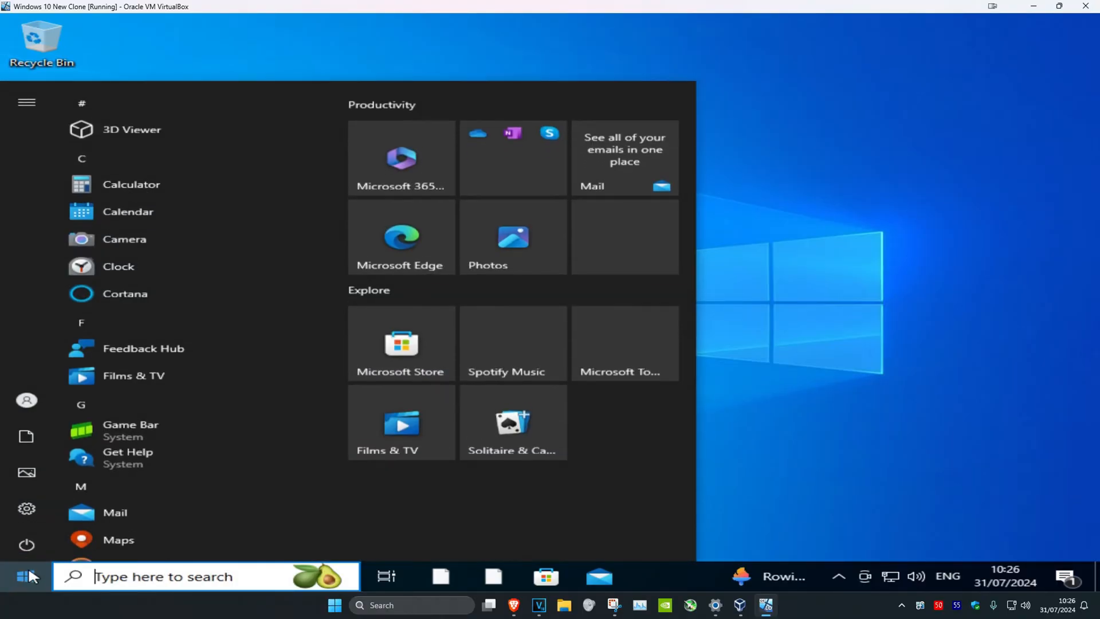
left_click(27, 101)
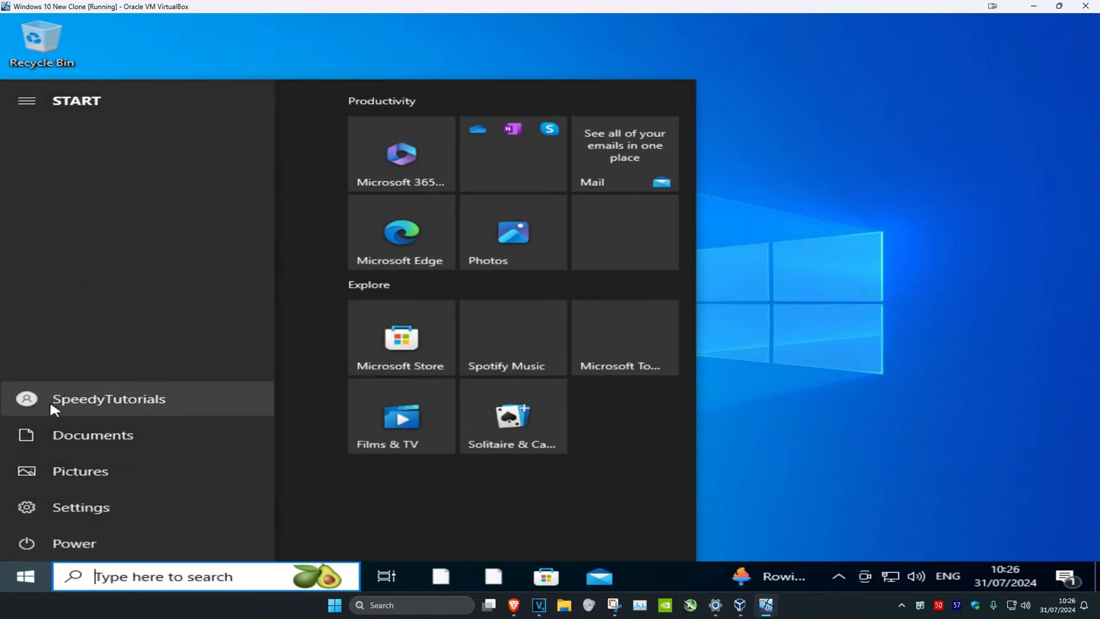
mouse_move(37, 394)
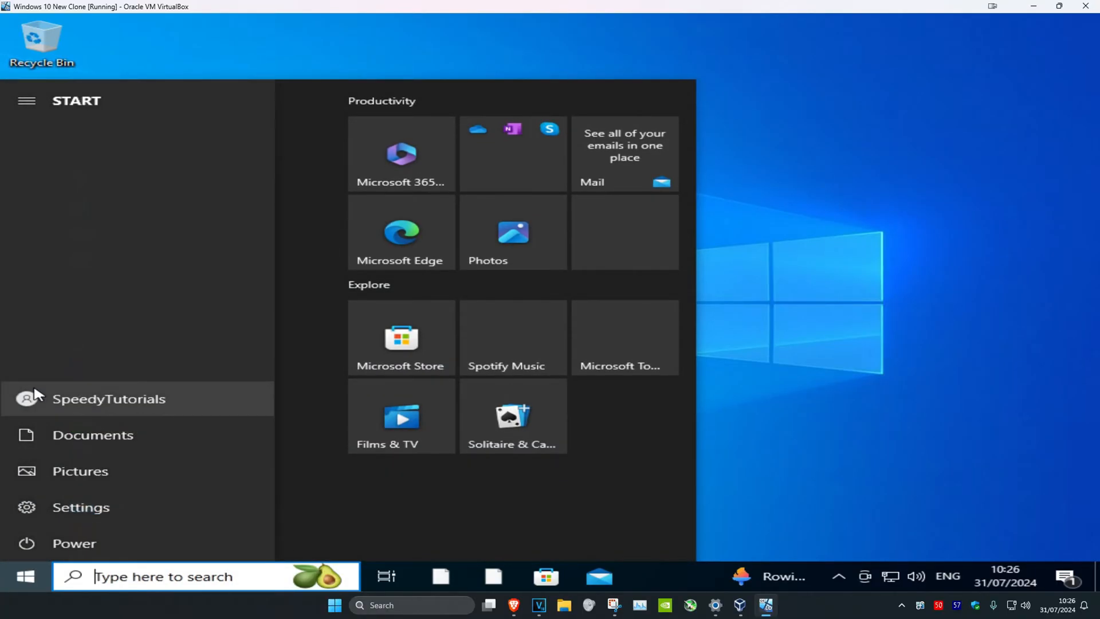
left_click(27, 100)
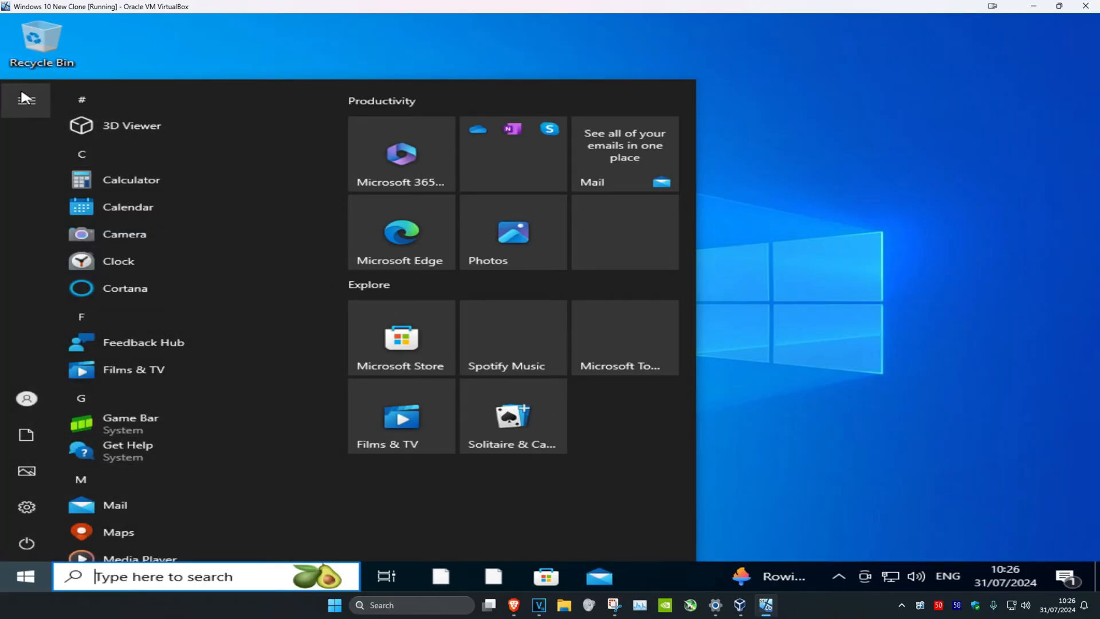
left_click(26, 100)
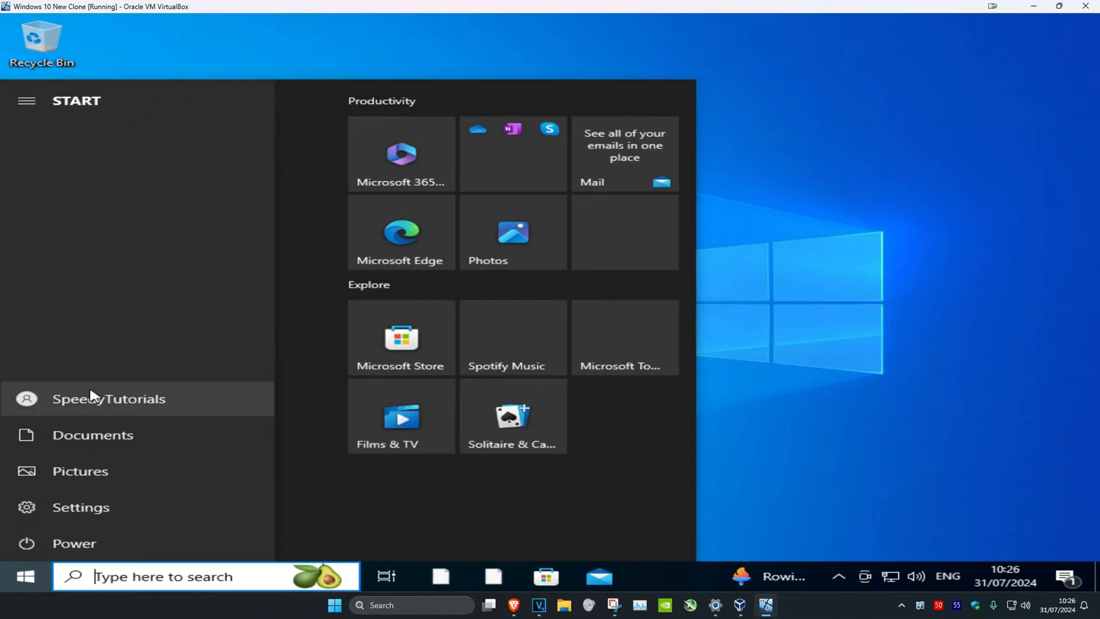
left_click(109, 398)
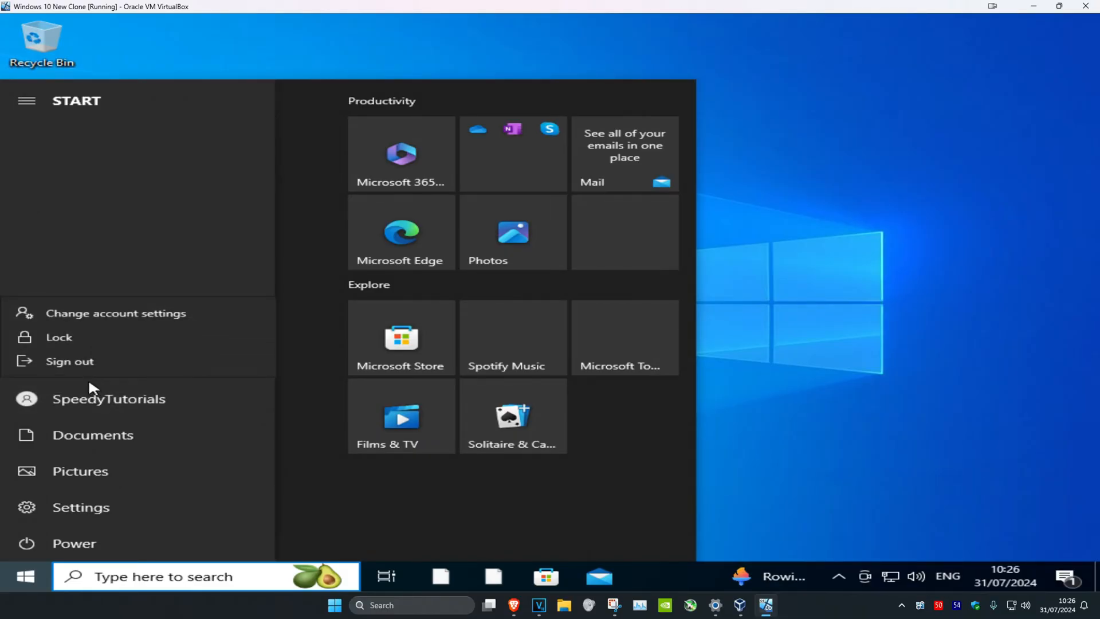
Sign out and back in, then launch 'cmd' as administrator, approving User Account Control.
left_click(69, 361)
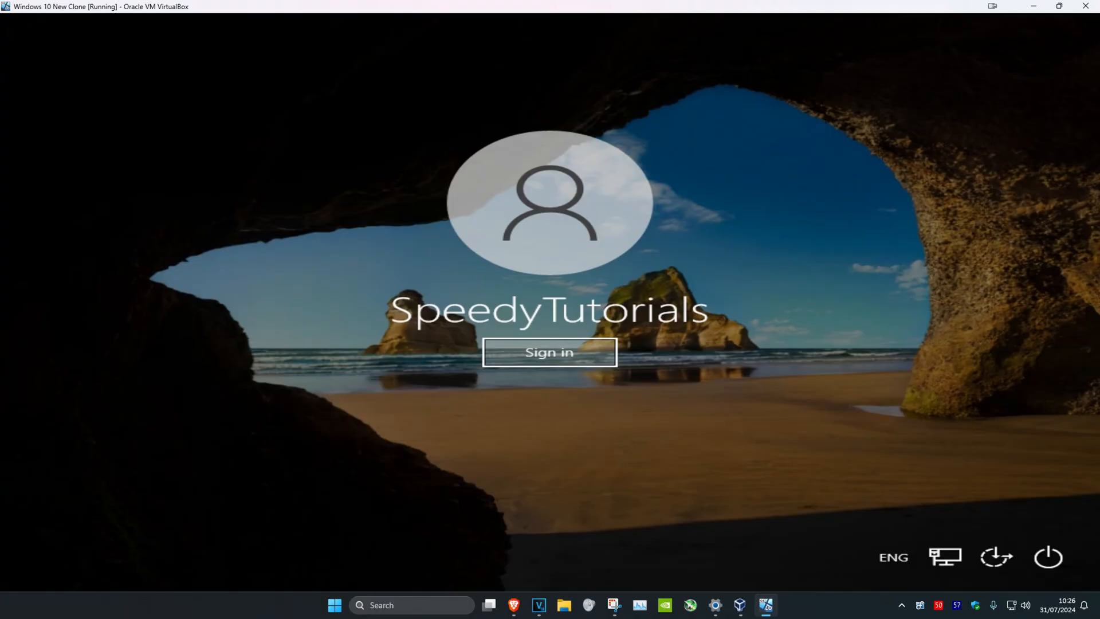
mouse_move(544, 427)
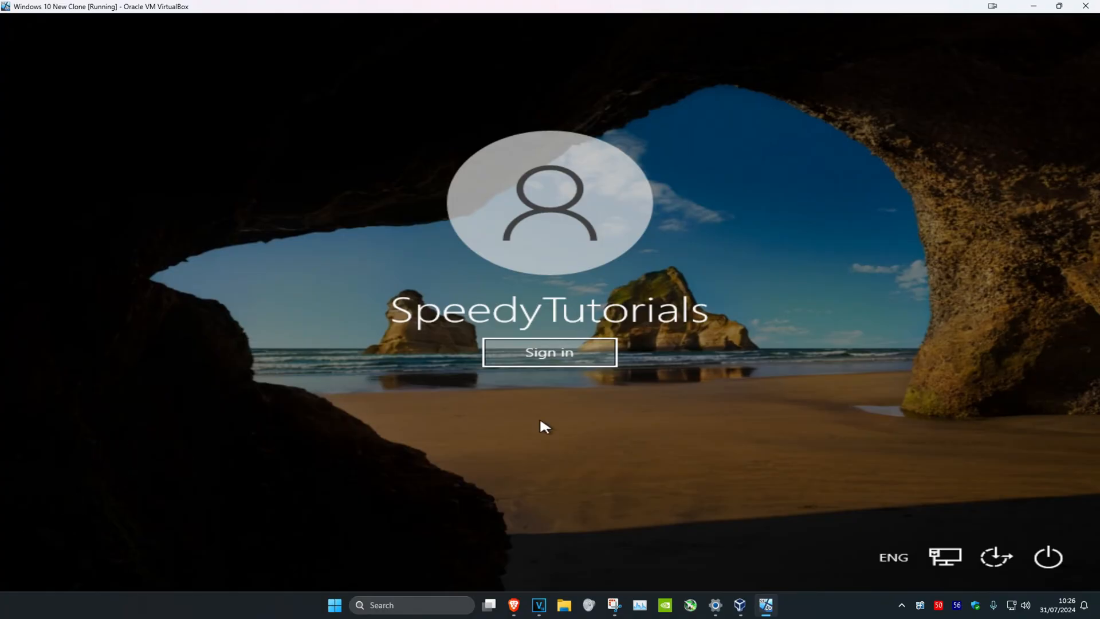
left_click(550, 353)
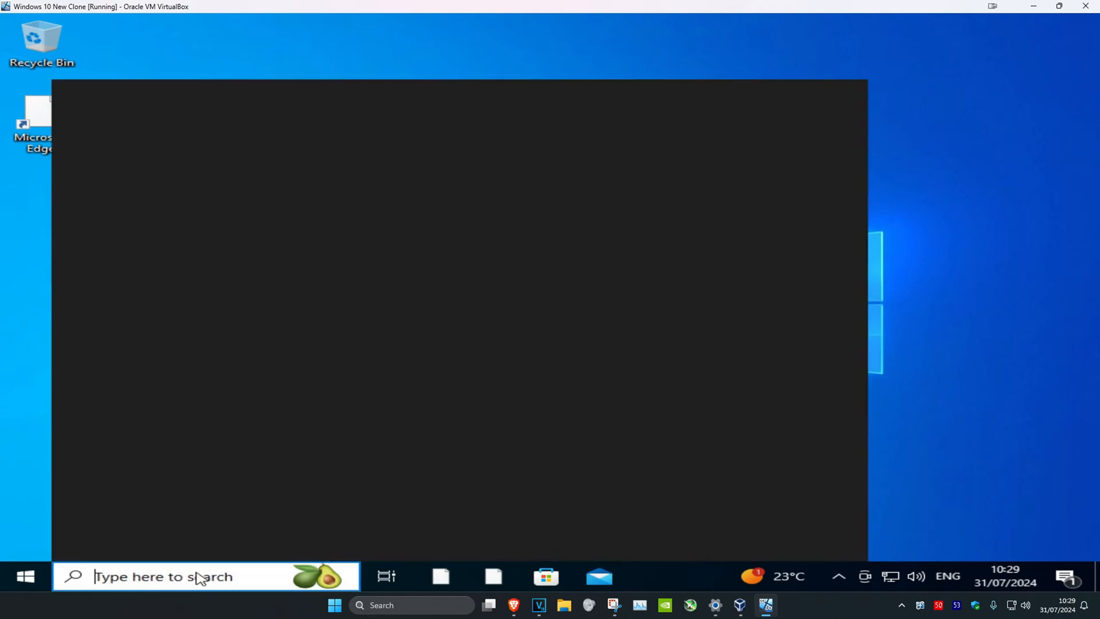
type("cmd")
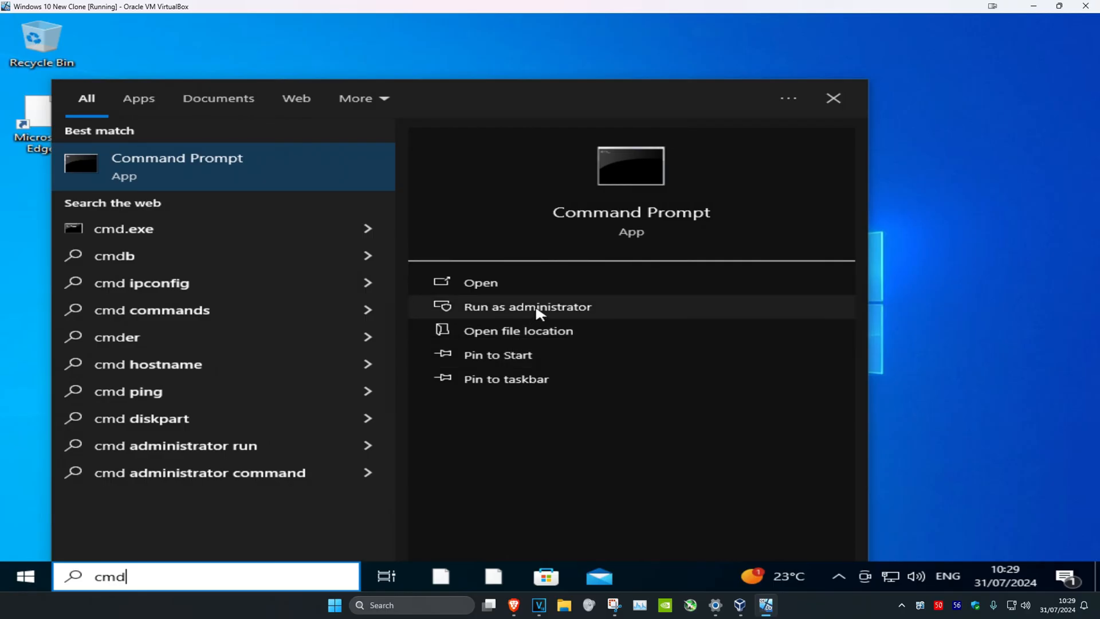
left_click(527, 307)
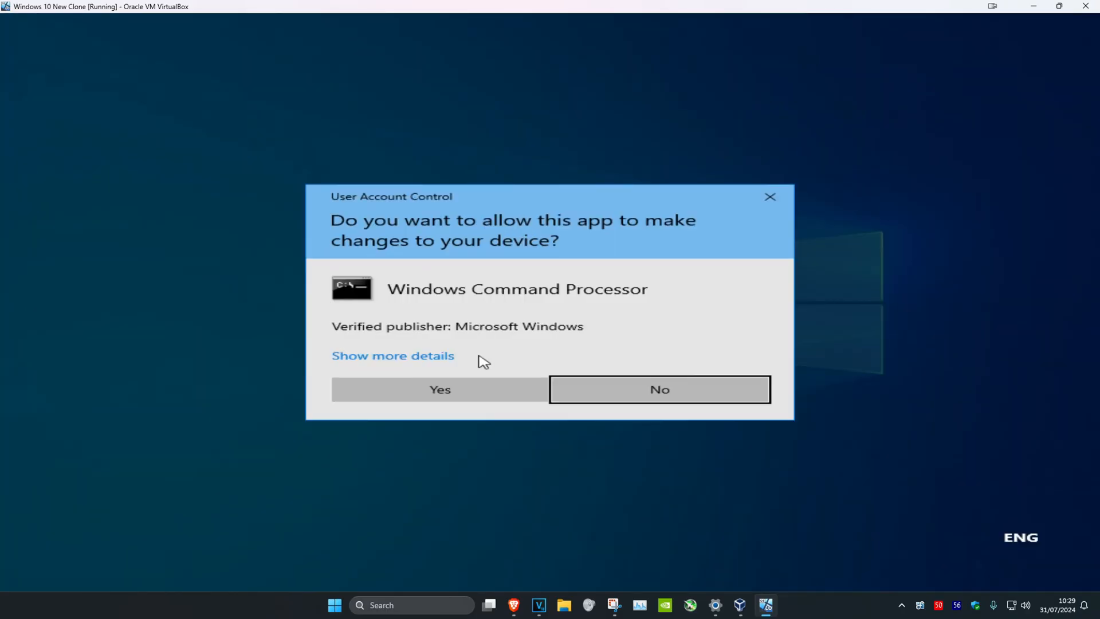
left_click(438, 389)
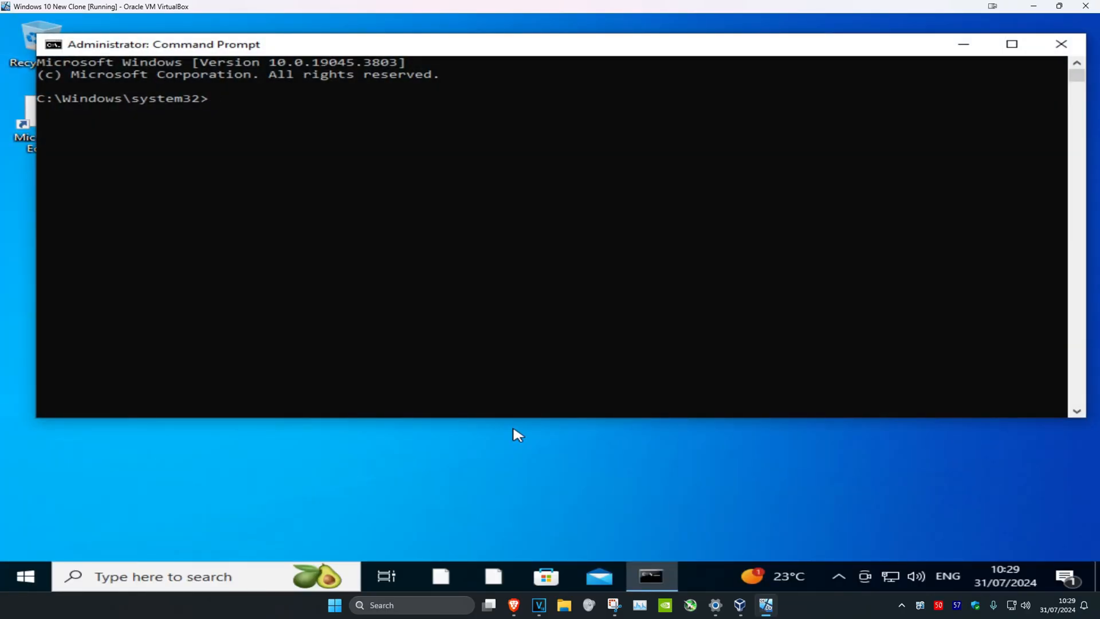
type("net us")
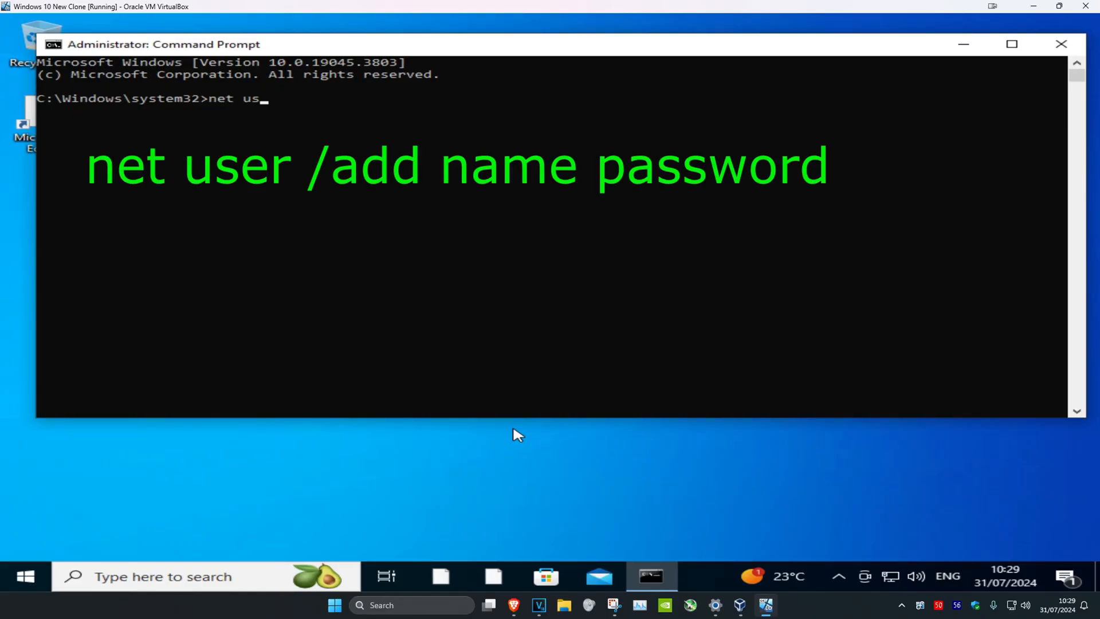
type("er /a")
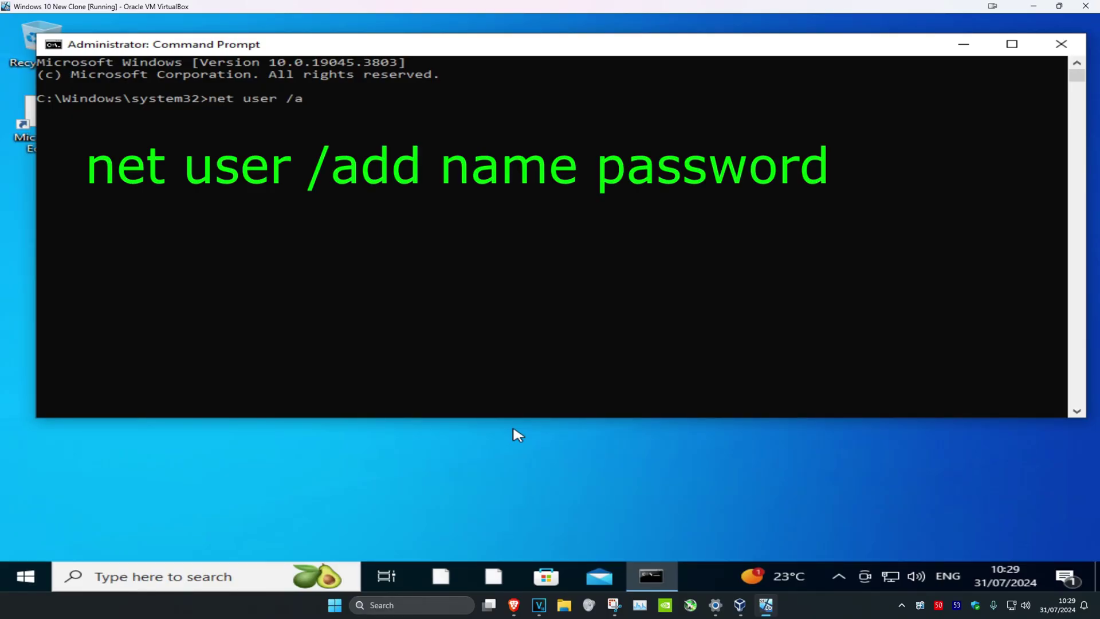
type("dd")
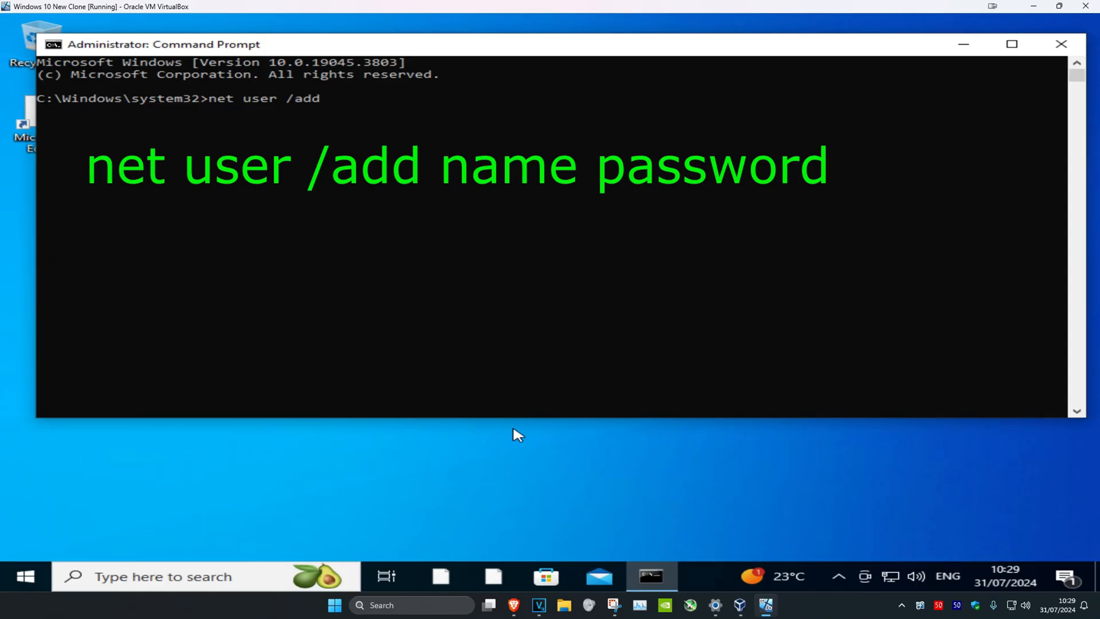
type("Da")
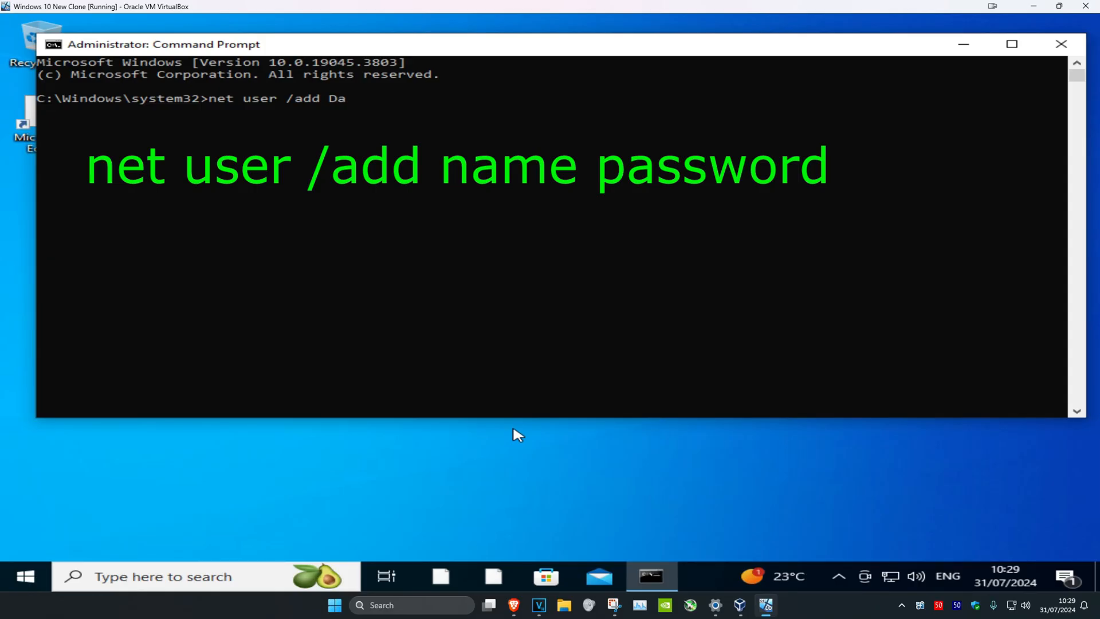
type("niel Password")
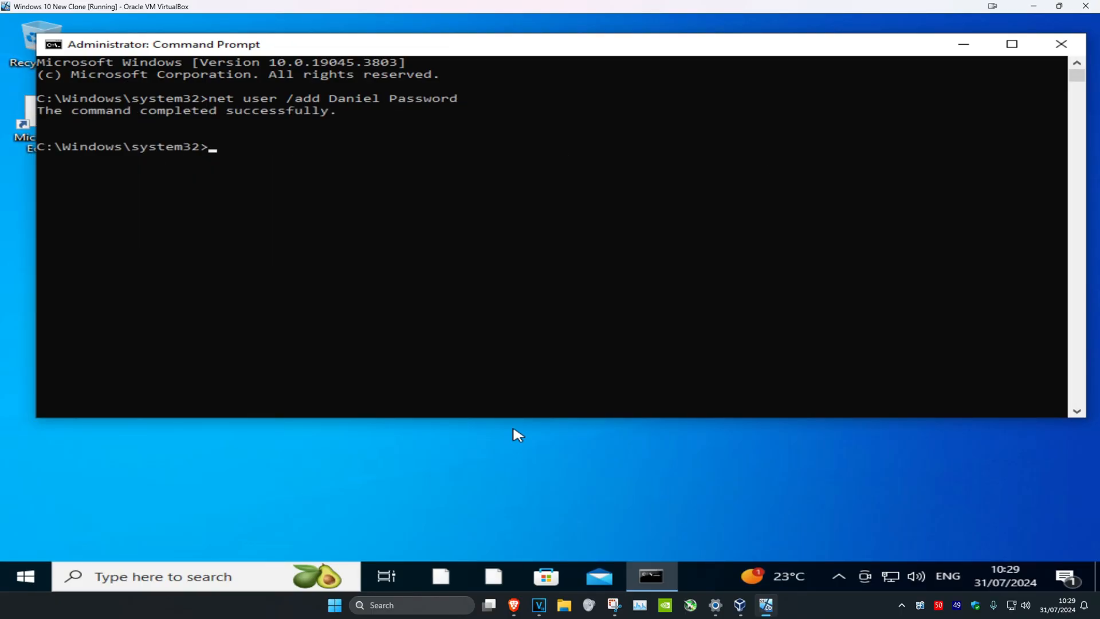
mouse_move(206, 482)
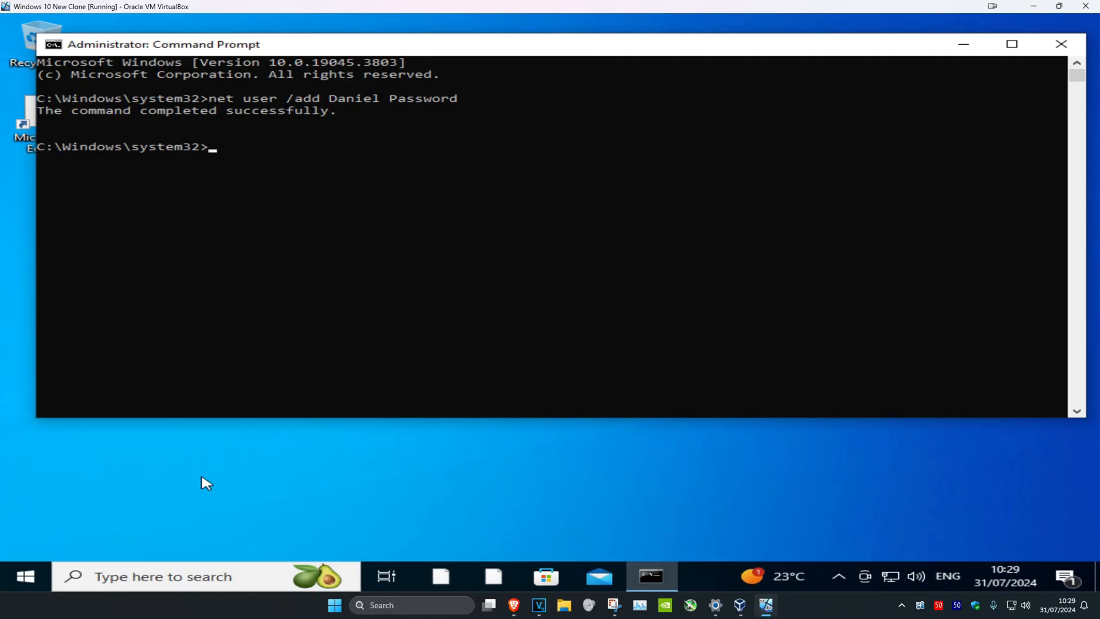
mouse_move(154, 497)
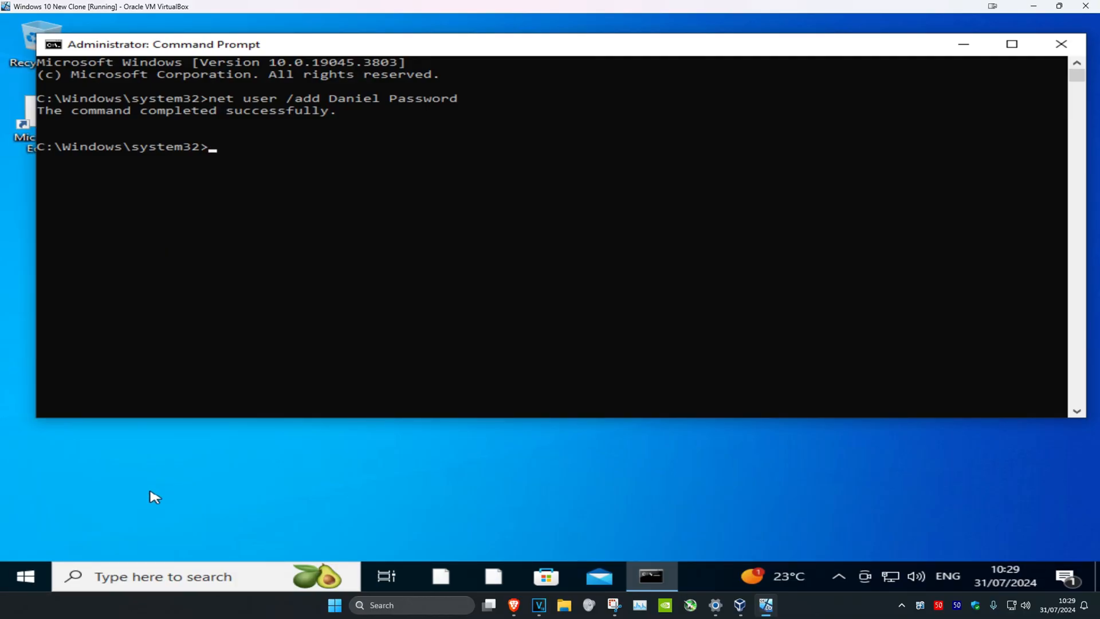